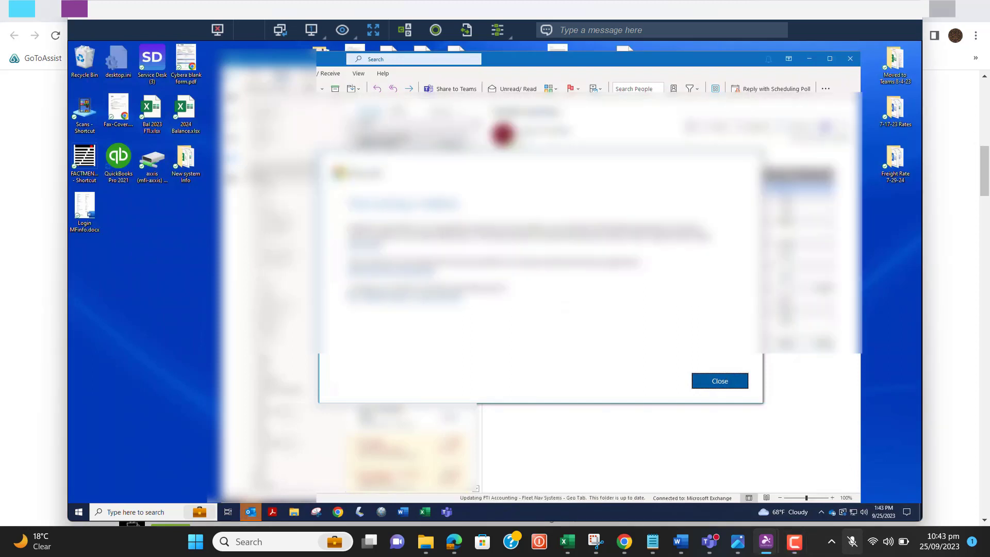
Dismiss the 'Your privacy matters' notice, relaunch Outlook from the taskbar, and dismiss it again
left_click(718, 380)
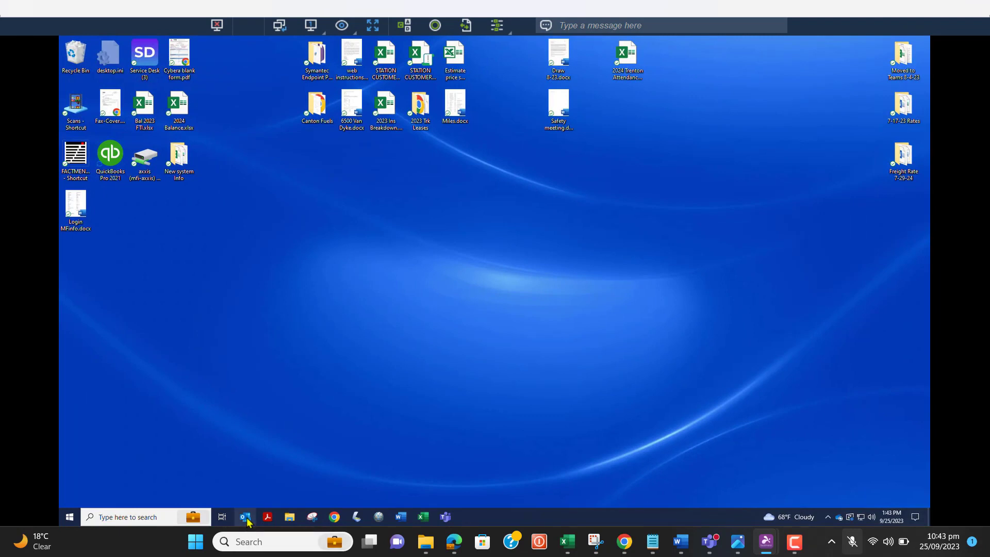
mouse_move(553, 251)
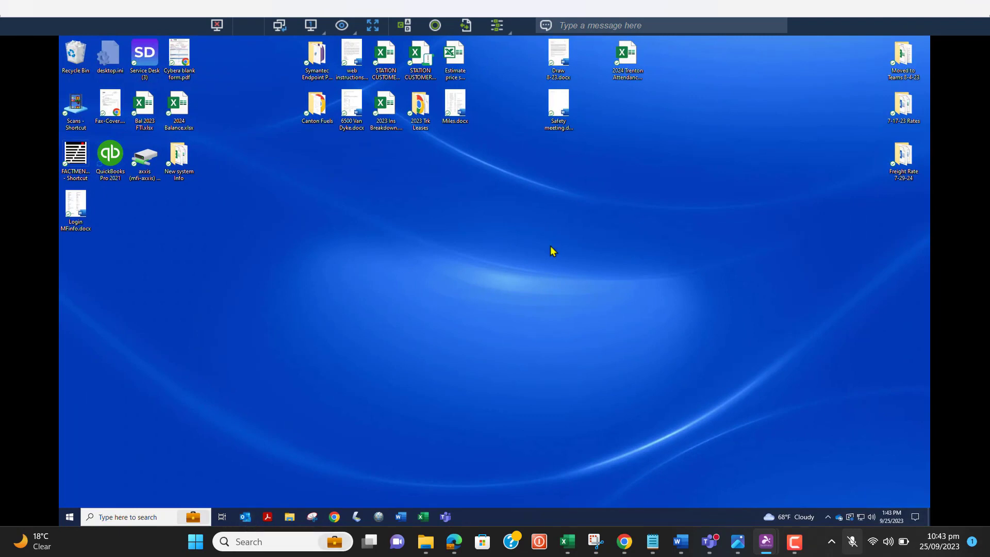
left_click(243, 516)
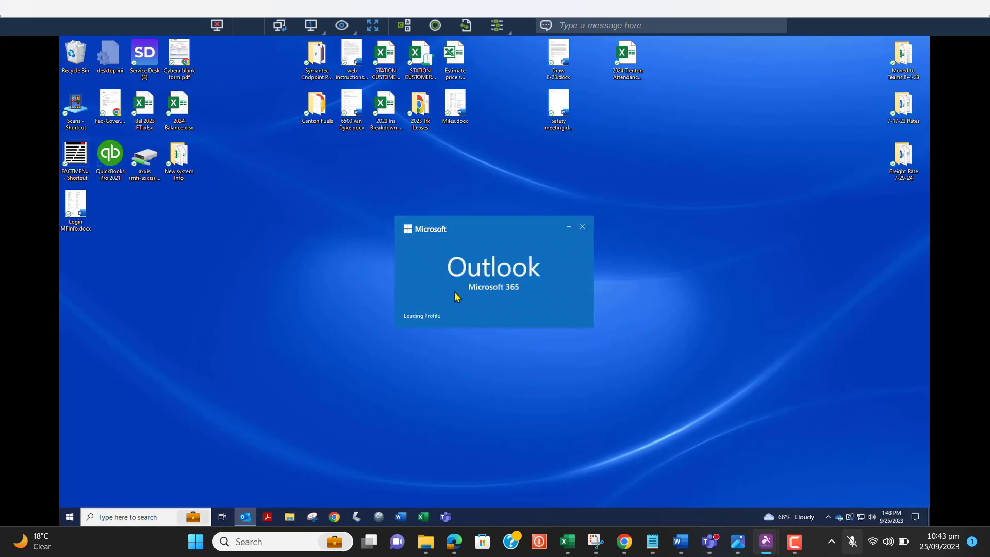
mouse_move(493, 252)
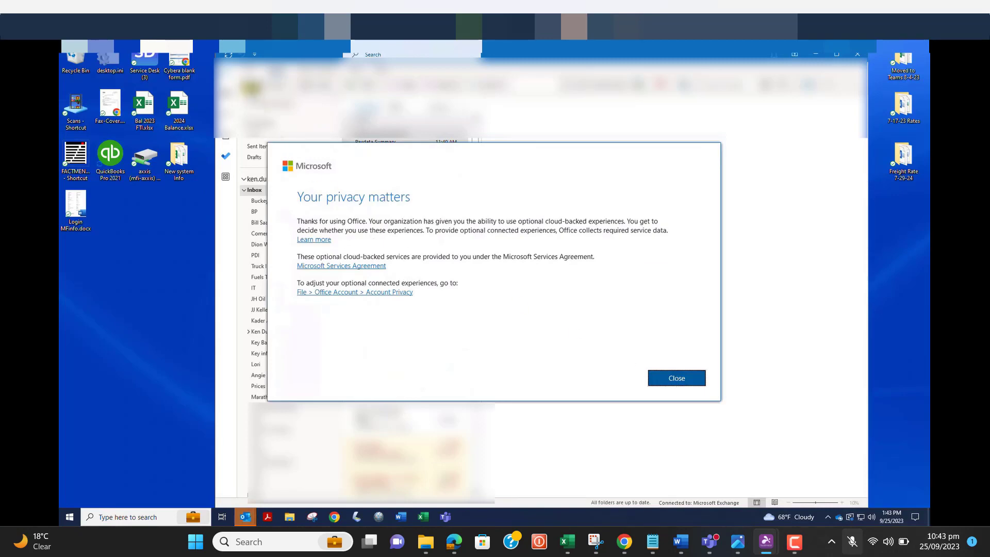
left_click(675, 377)
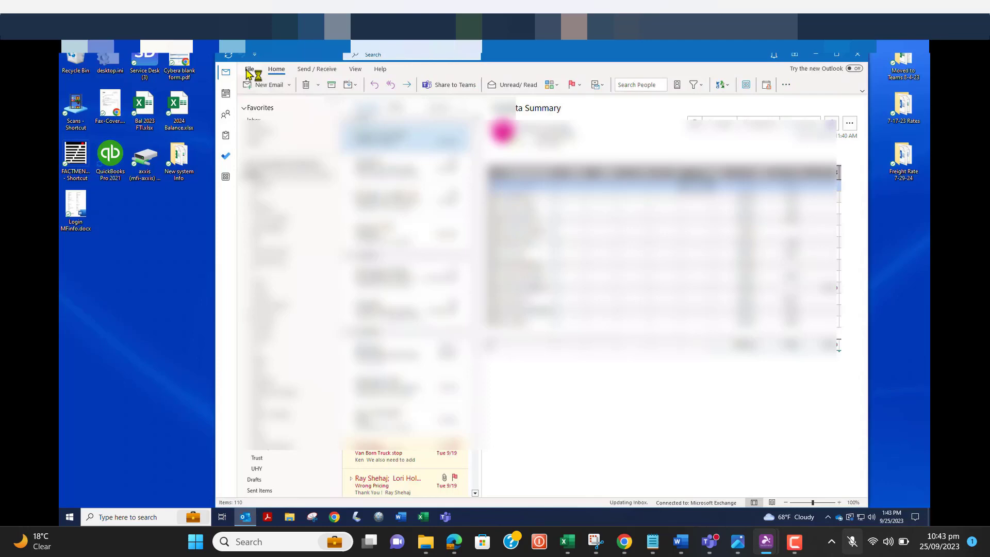
Reach the Trust Center's Privacy Options page via File > Options > Trust Center Settings
left_click(249, 69)
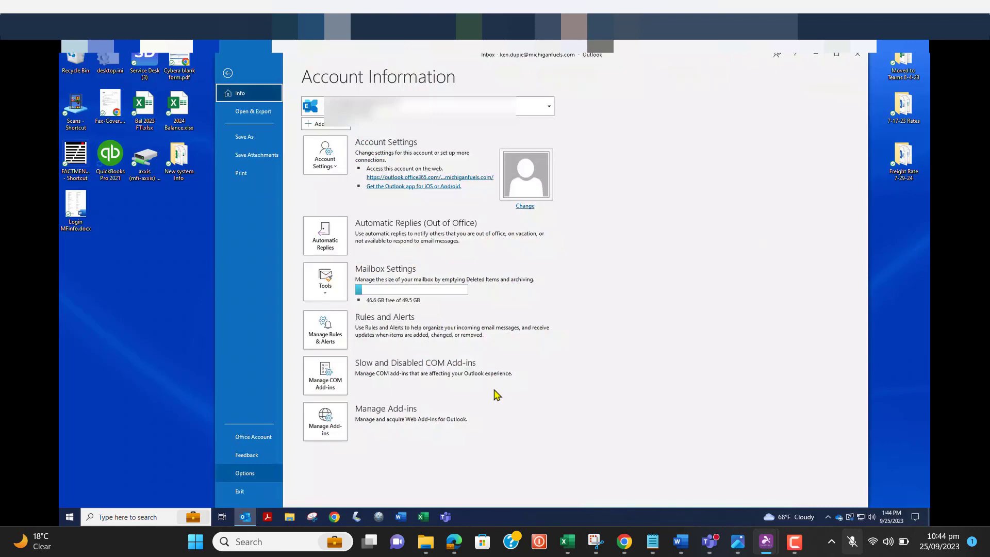
left_click(244, 473)
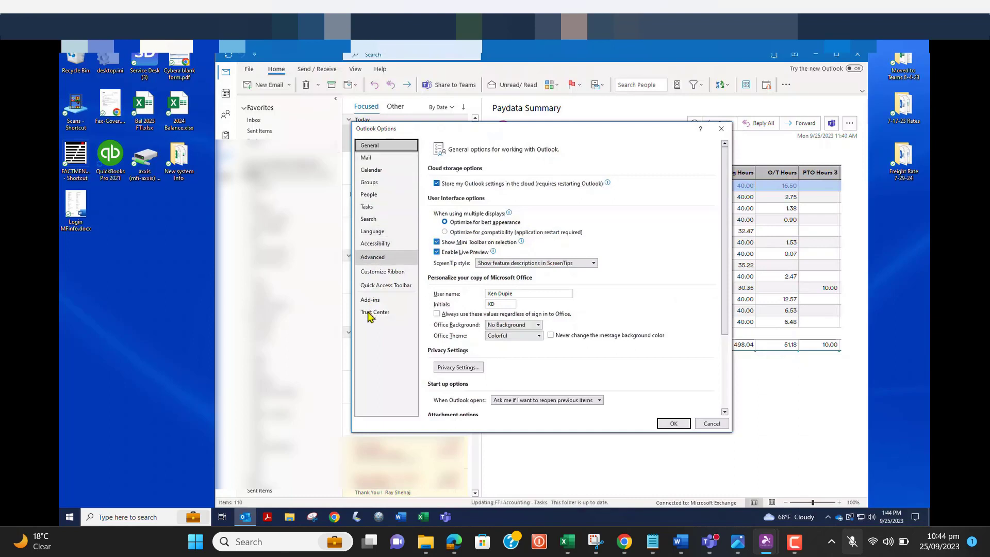
left_click(375, 311)
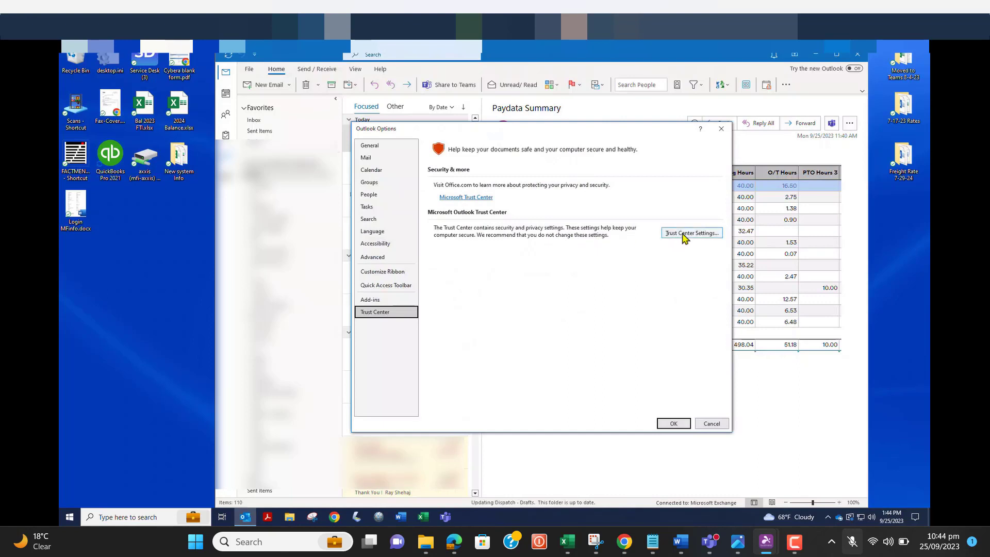
left_click(691, 232)
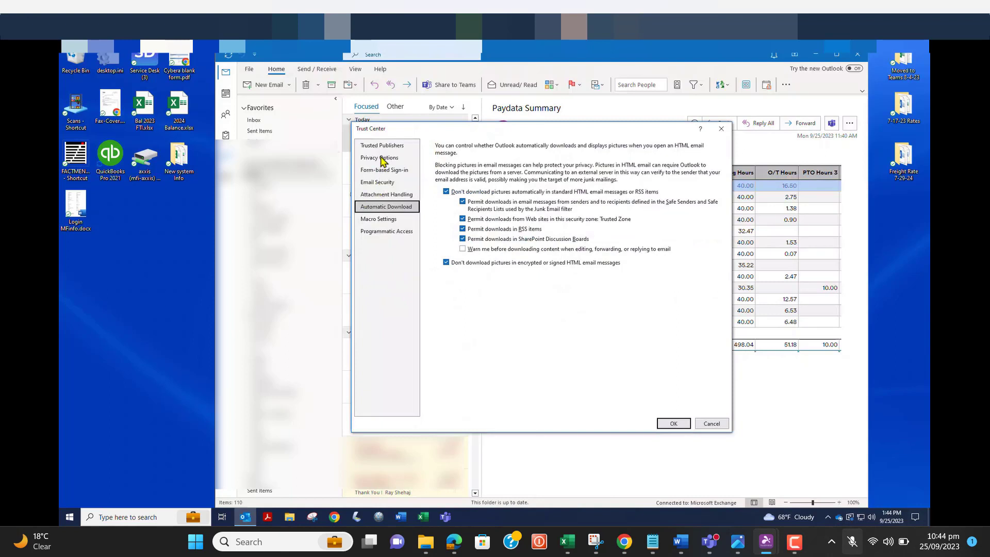
left_click(378, 157)
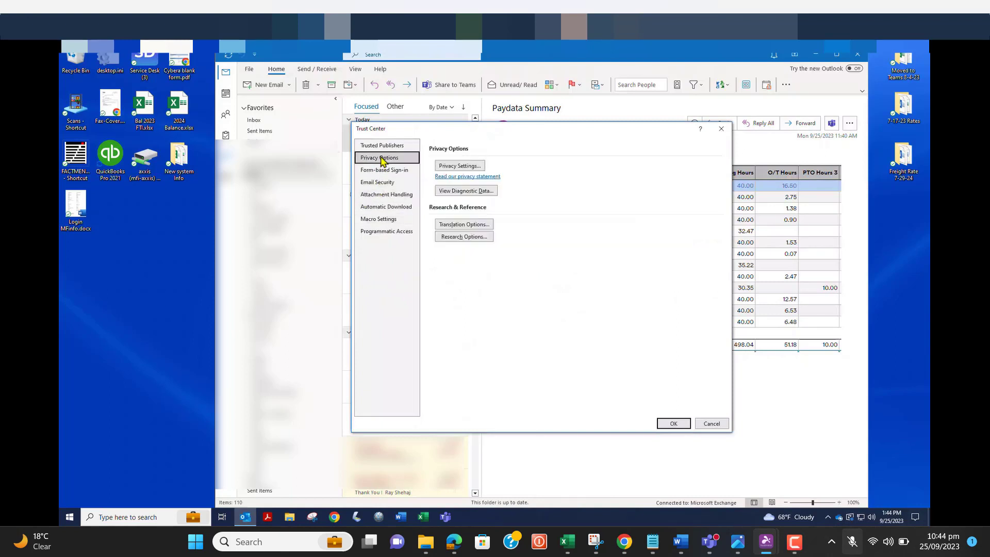
mouse_move(460, 167)
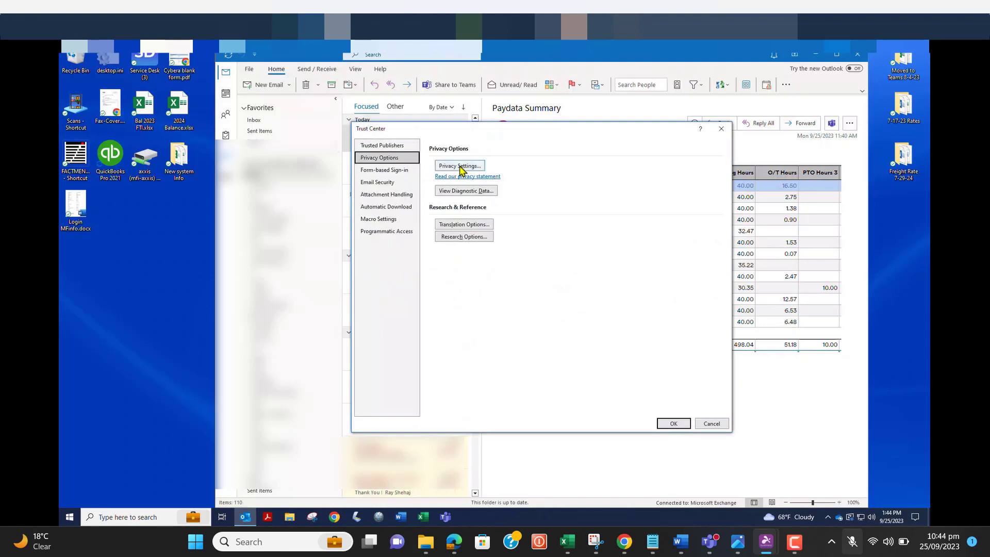
Turn off optional connected experiences in Privacy Settings and confirm the restart notice
left_click(458, 165)
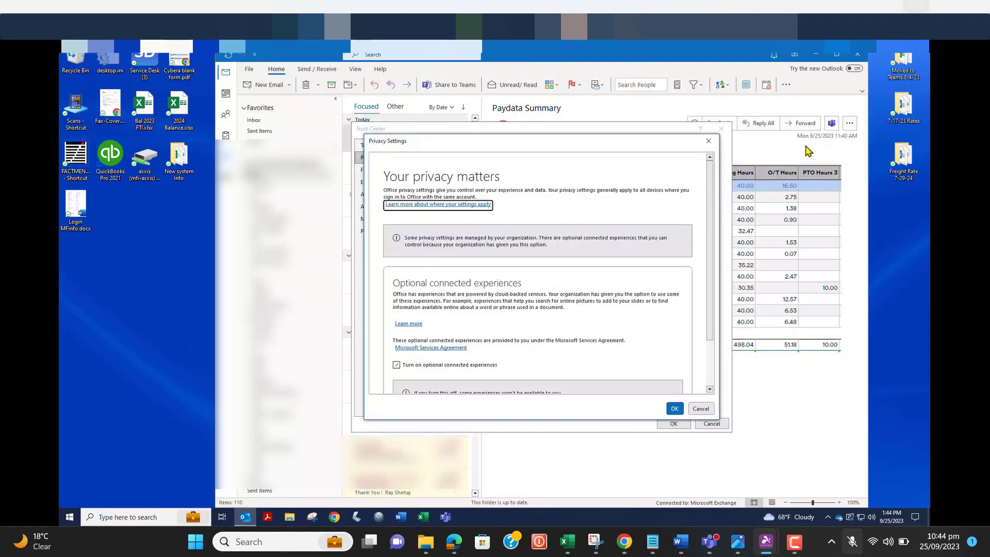
left_click(396, 365)
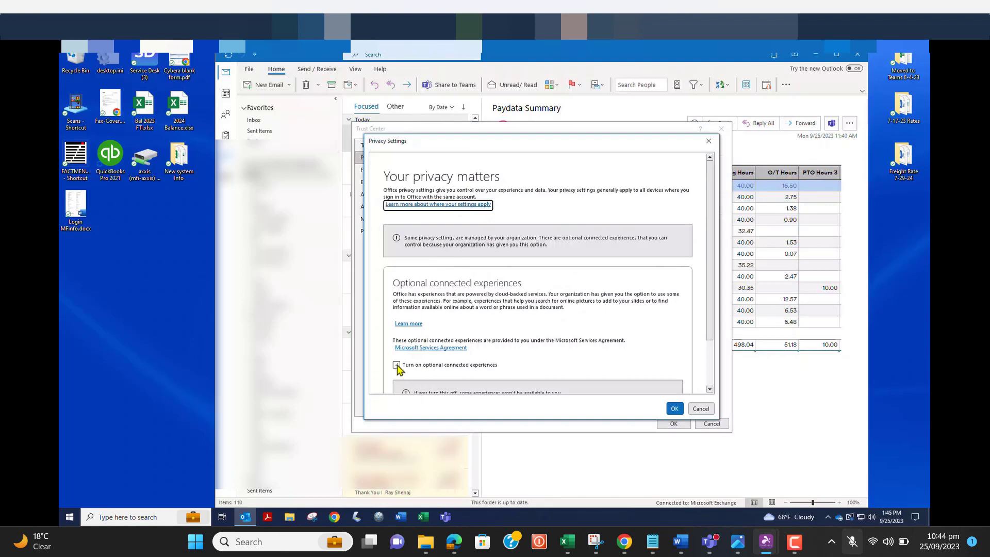
left_click(396, 365)
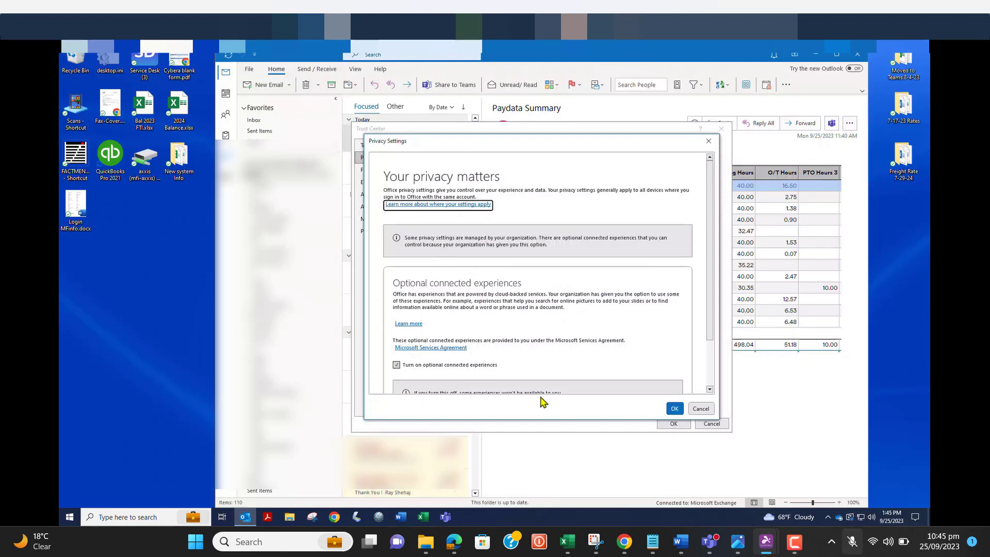
left_click(396, 365)
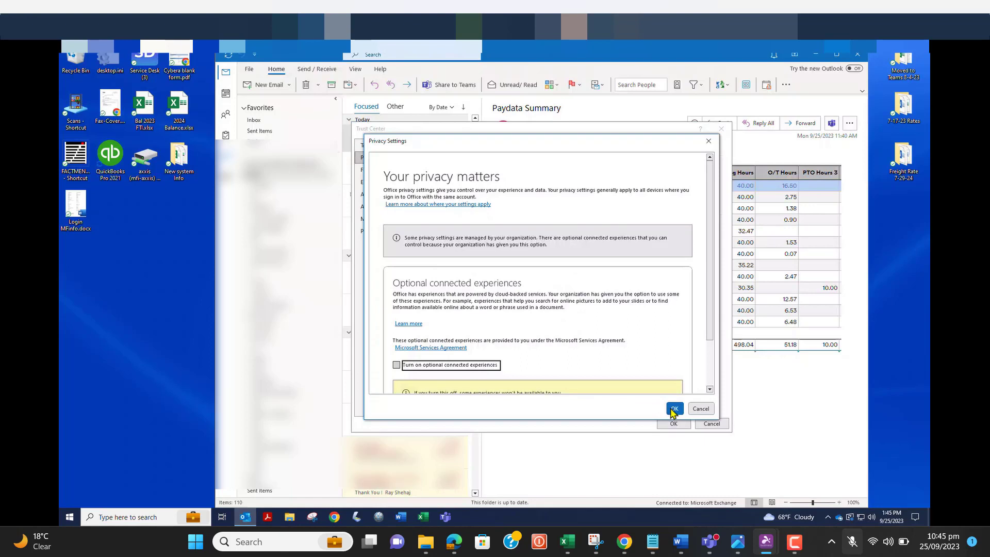
left_click(673, 408)
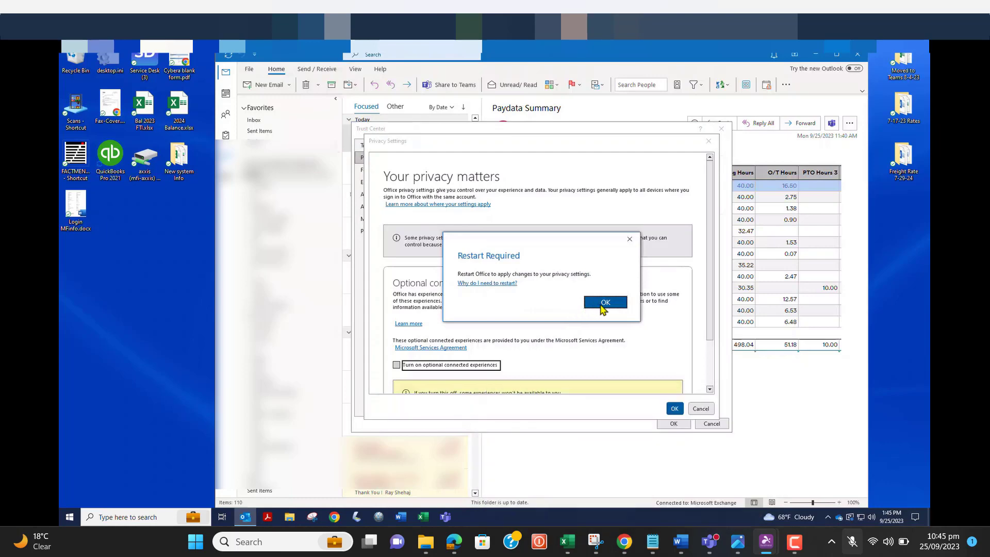
mouse_move(624, 541)
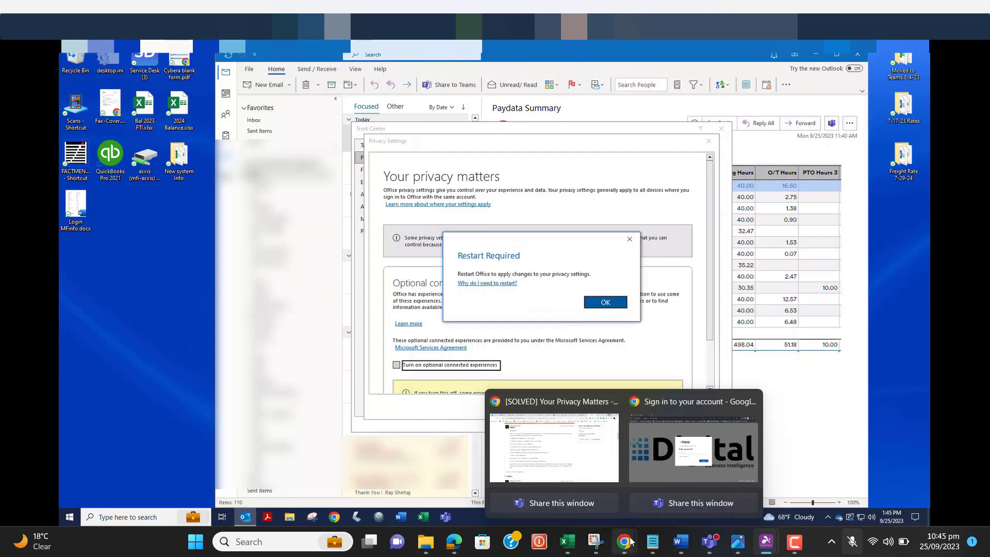
left_click(605, 302)
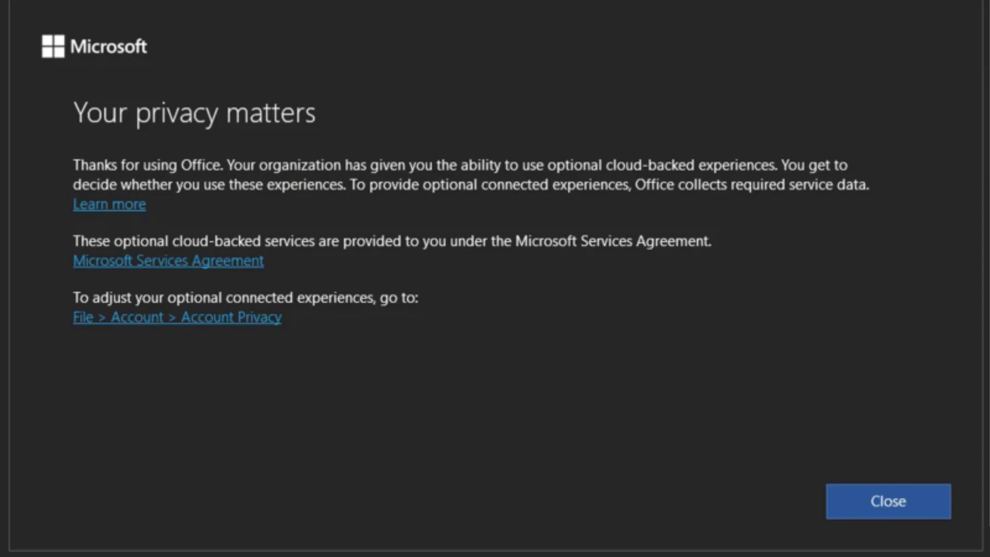
left_click(886, 501)
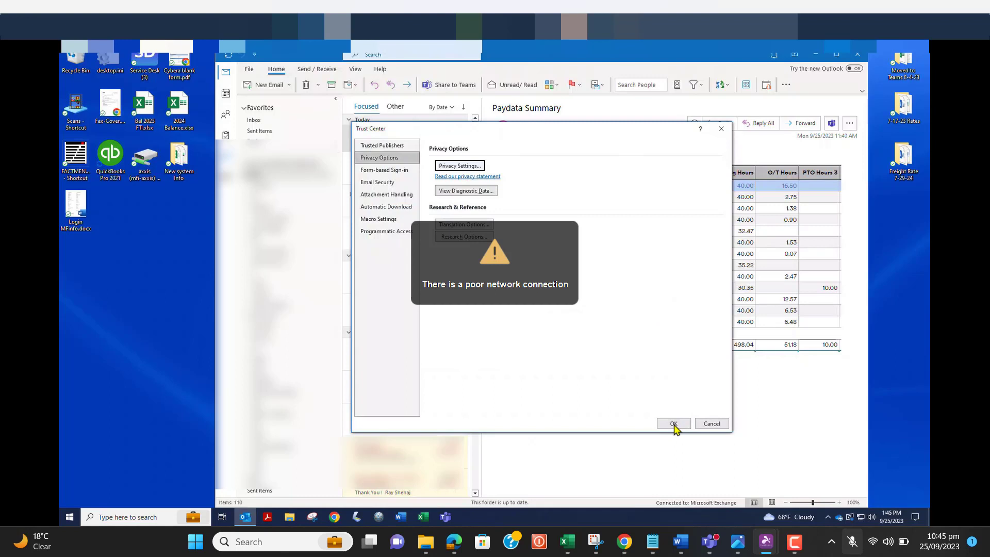
Confirm OK in Trust Center and Outlook Options, then return to the File account information page
left_click(673, 423)
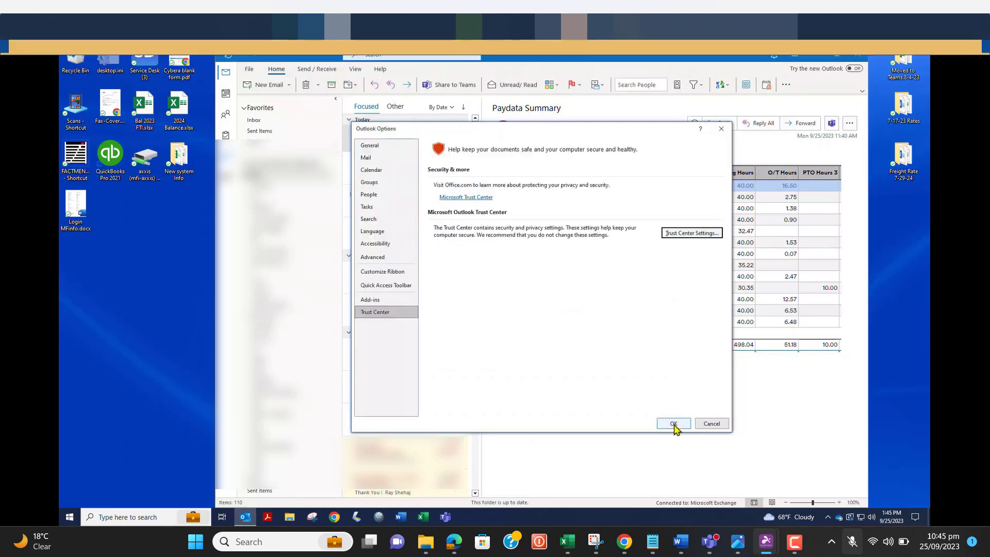
left_click(673, 423)
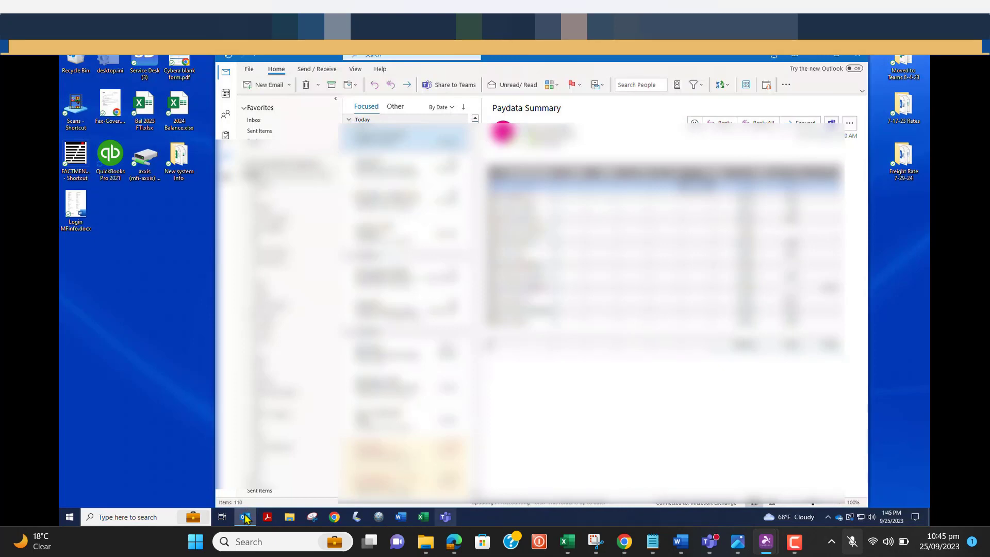
mouse_move(245, 517)
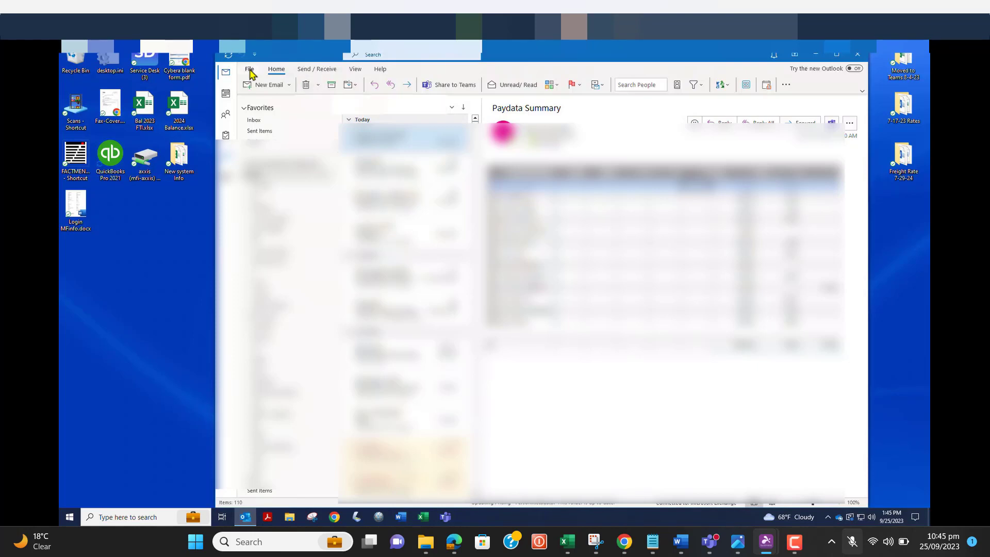
left_click(249, 69)
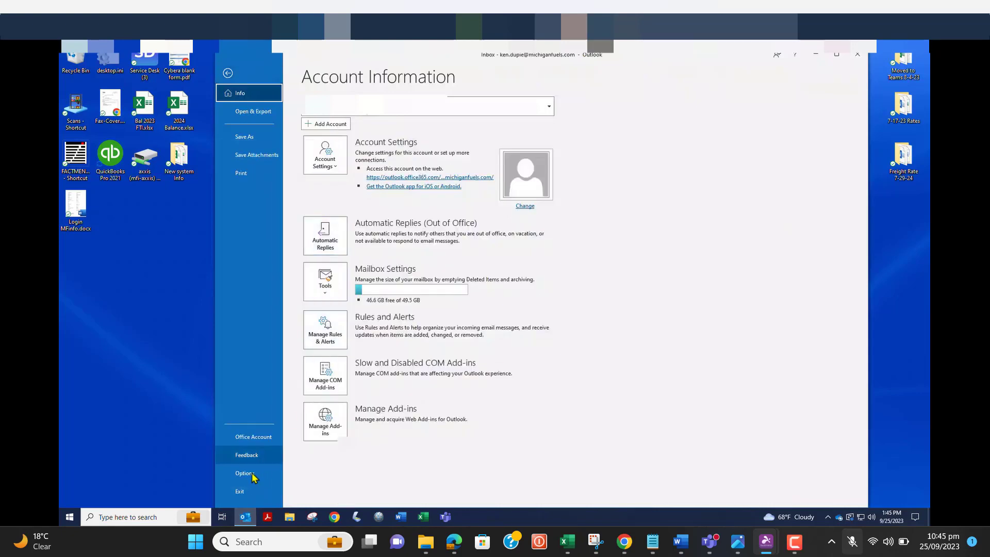
mouse_move(253, 436)
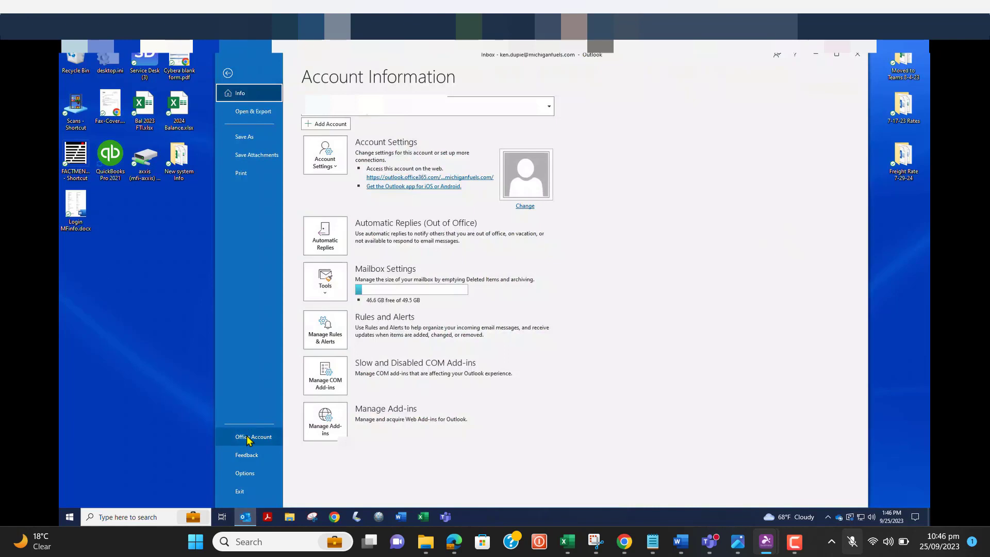
Sign out of the Office account with 'Don't show this again' ticked on the warning
left_click(253, 437)
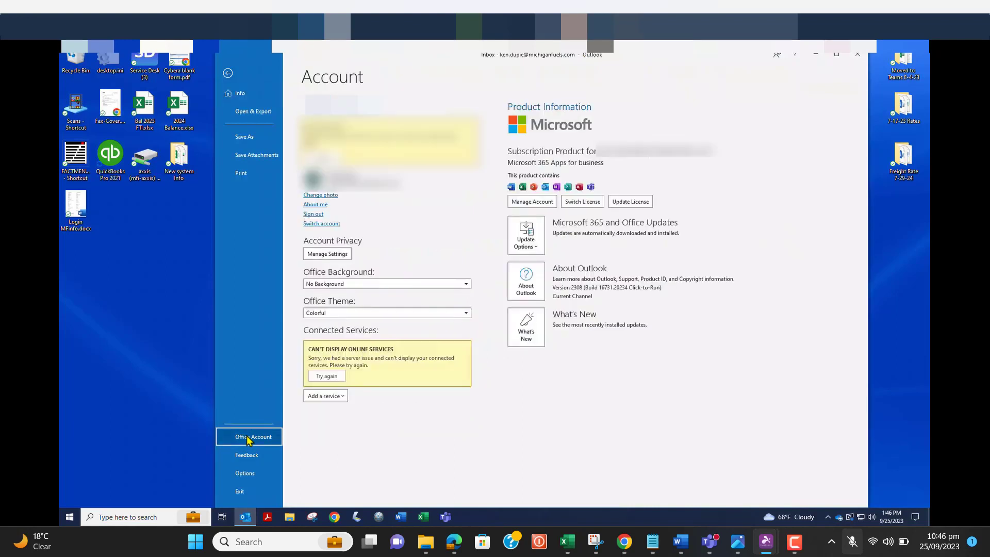
mouse_move(324, 230)
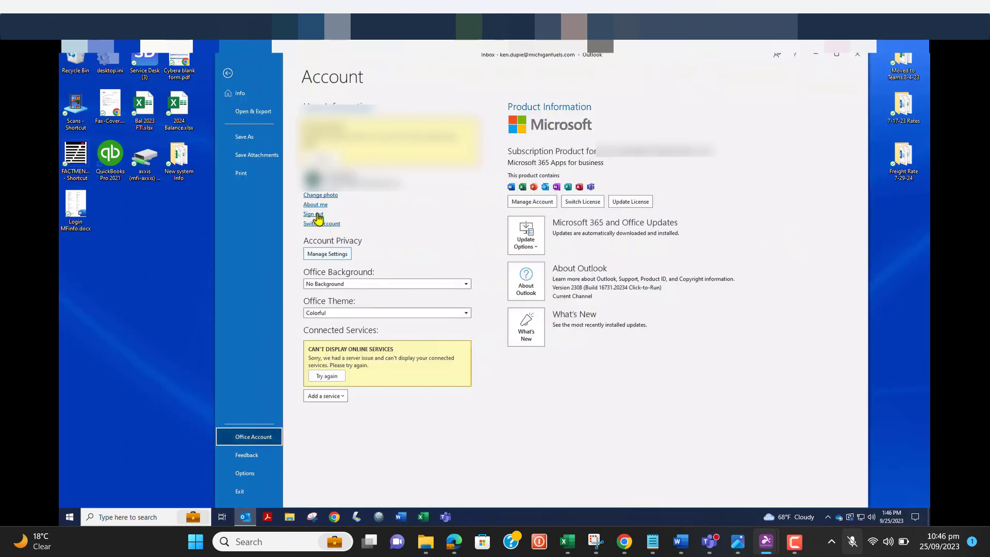
left_click(313, 215)
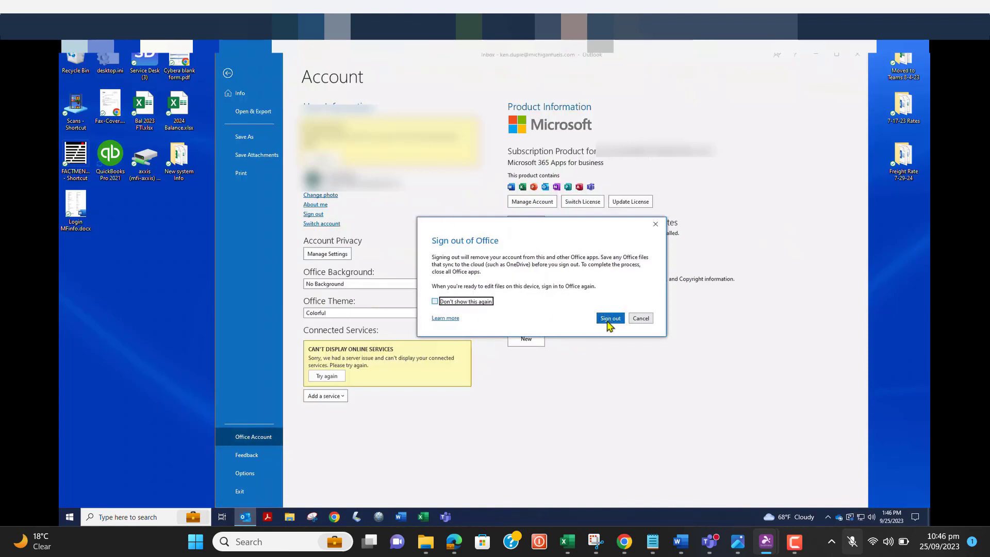
left_click(434, 300)
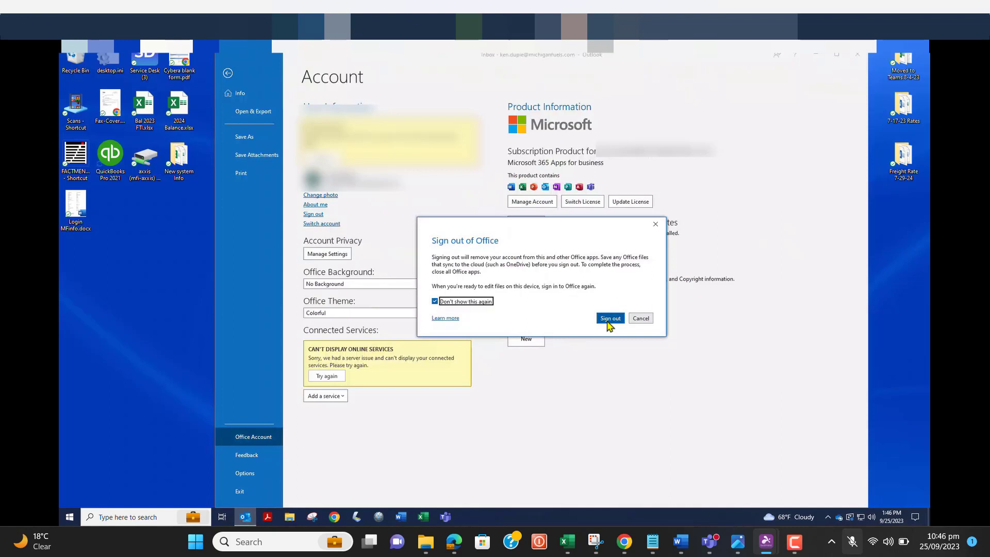
left_click(640, 317)
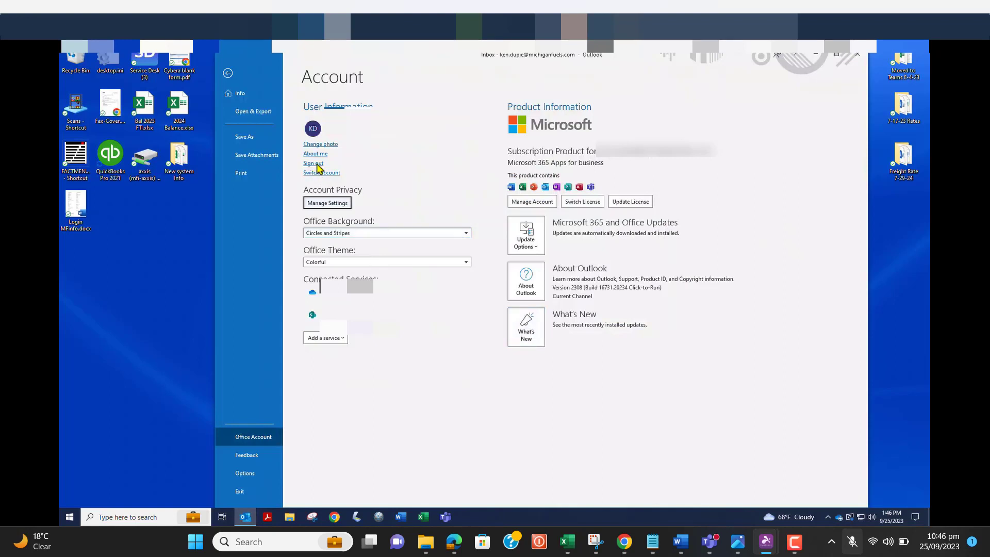
mouse_move(433, 223)
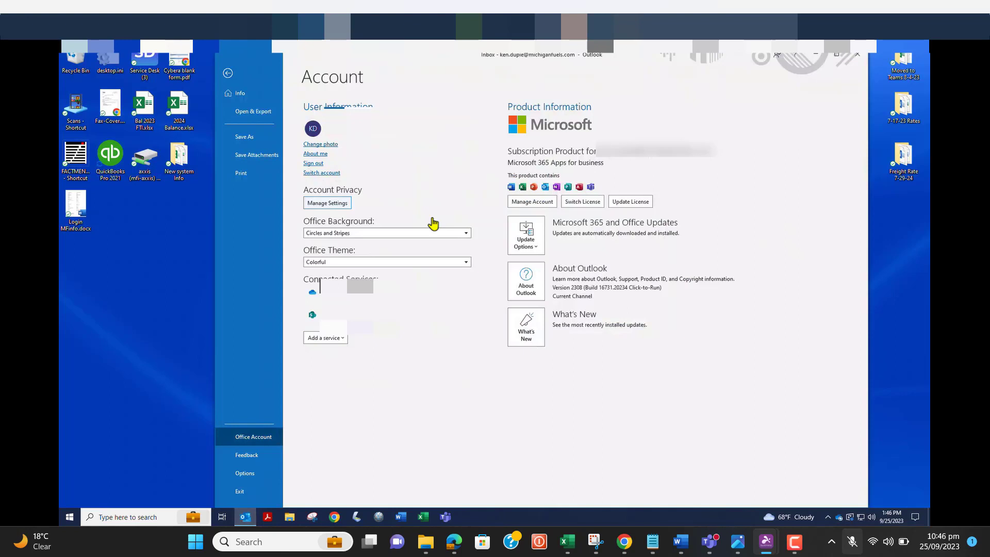
Leave the account page and close the Outlook window to the desktop
left_click(314, 163)
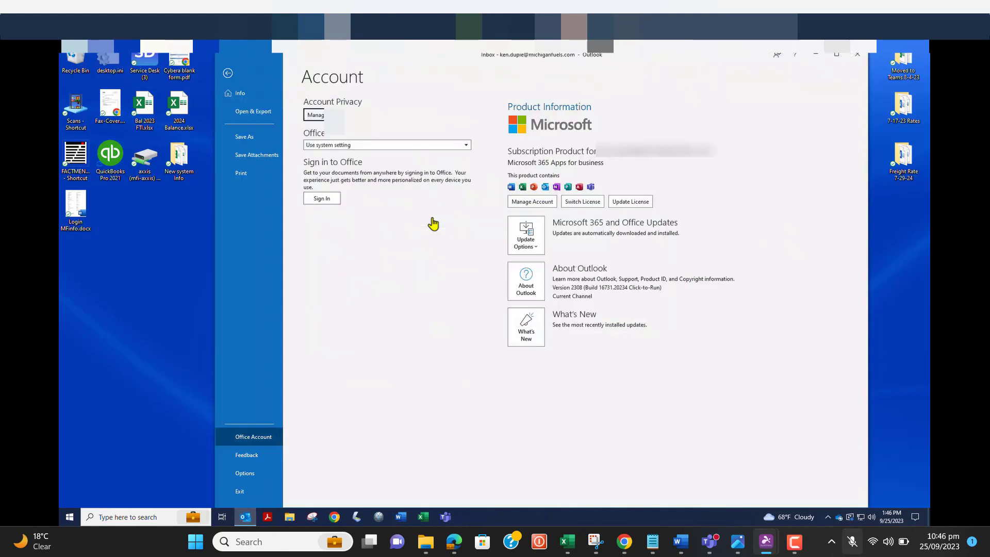
mouse_move(859, 60)
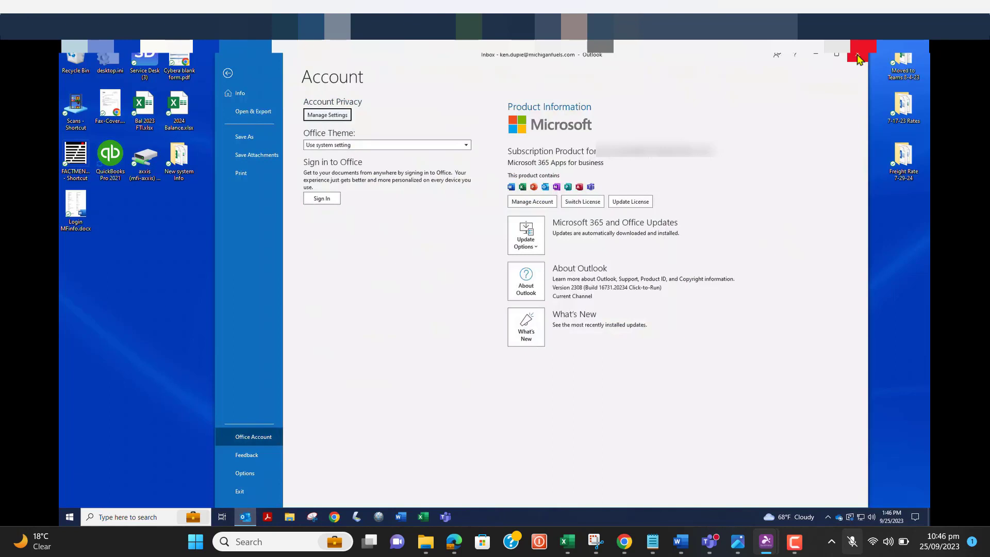
left_click(857, 54)
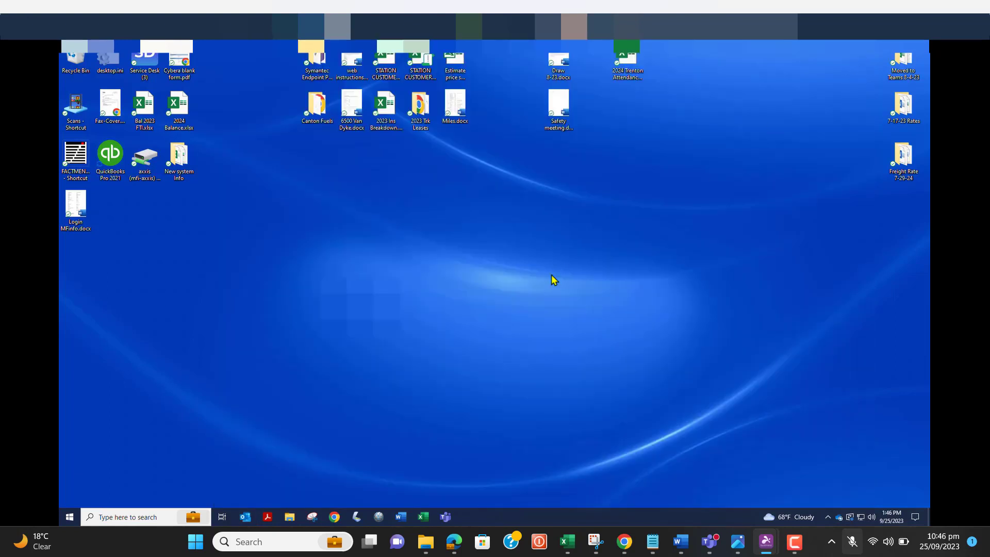
mouse_move(246, 516)
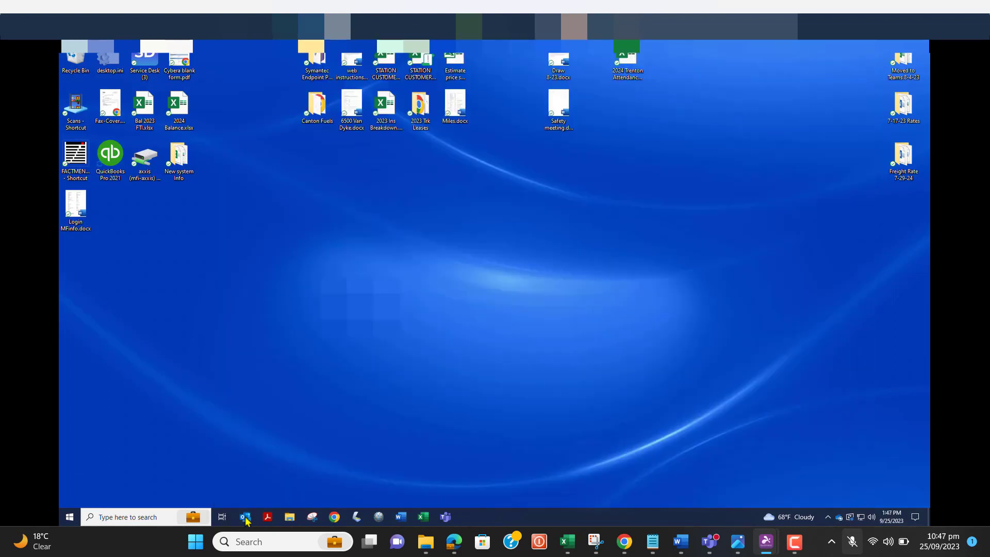
Relaunch Outlook from the taskbar and choose 'Sign in or create account' to sign back in
left_click(245, 516)
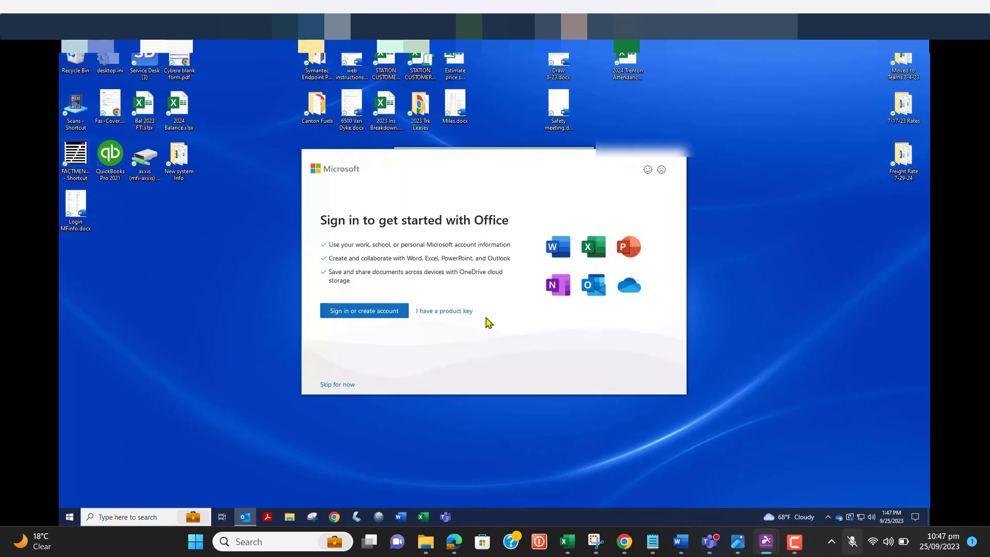
left_click(364, 310)
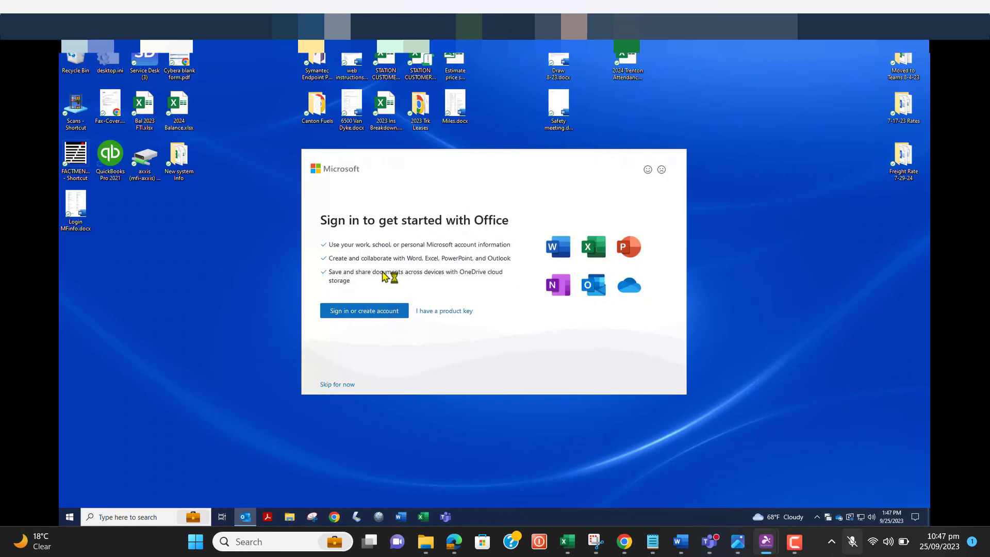
left_click(337, 383)
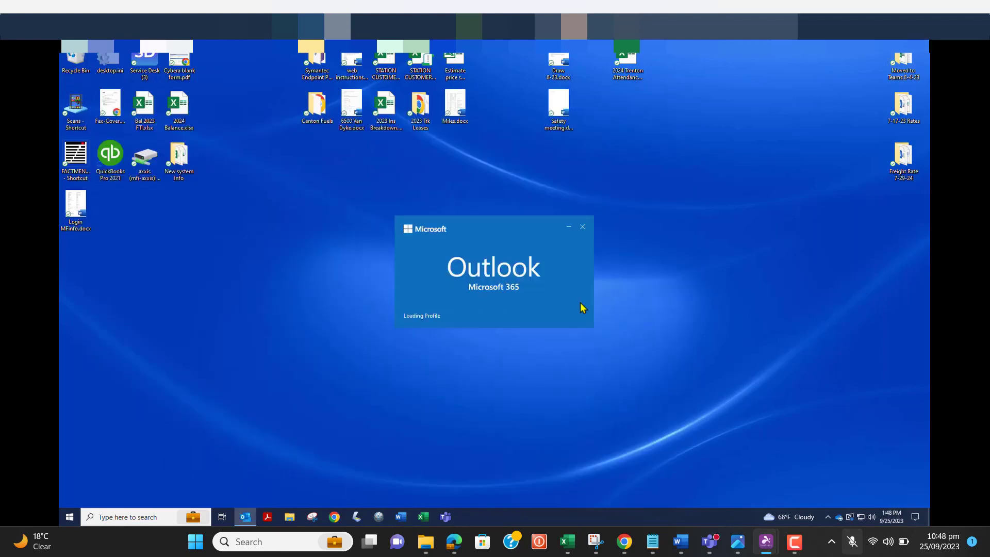